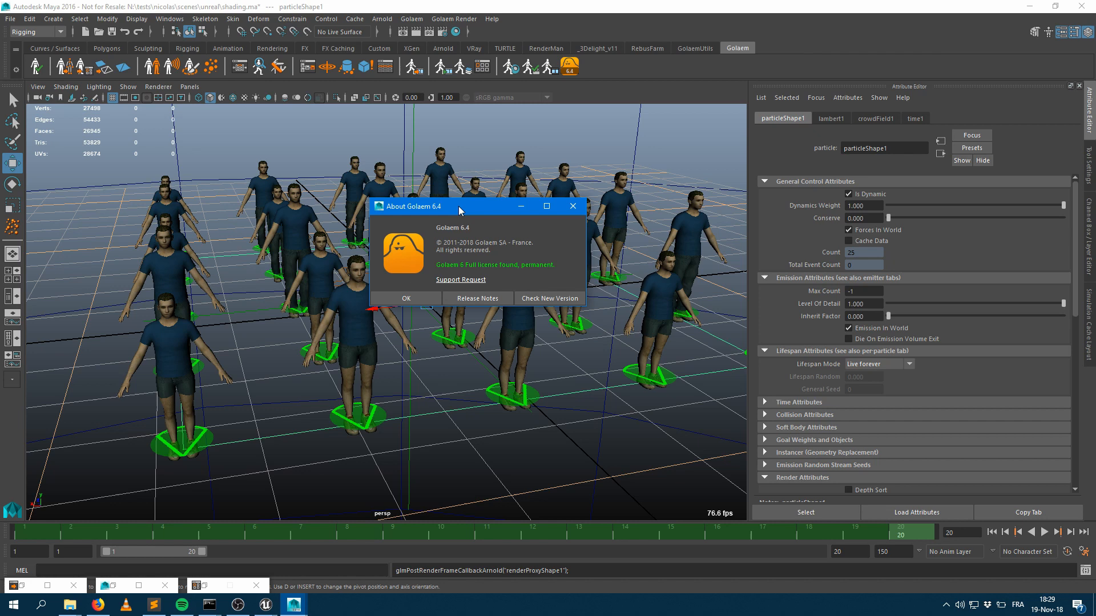
Step: Dismiss the About Golaem dialog and preview a crowd render with varied t-shirt colours
{"action": "left_click", "coordinate": [406, 298]}
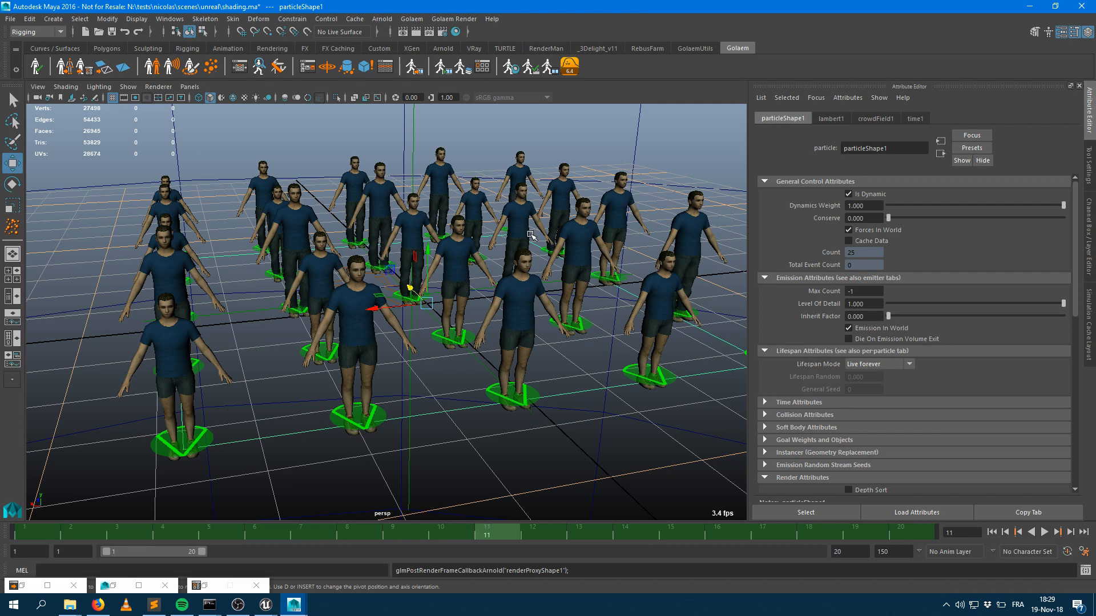
{"action": "mouse_move", "coordinate": [455, 292]}
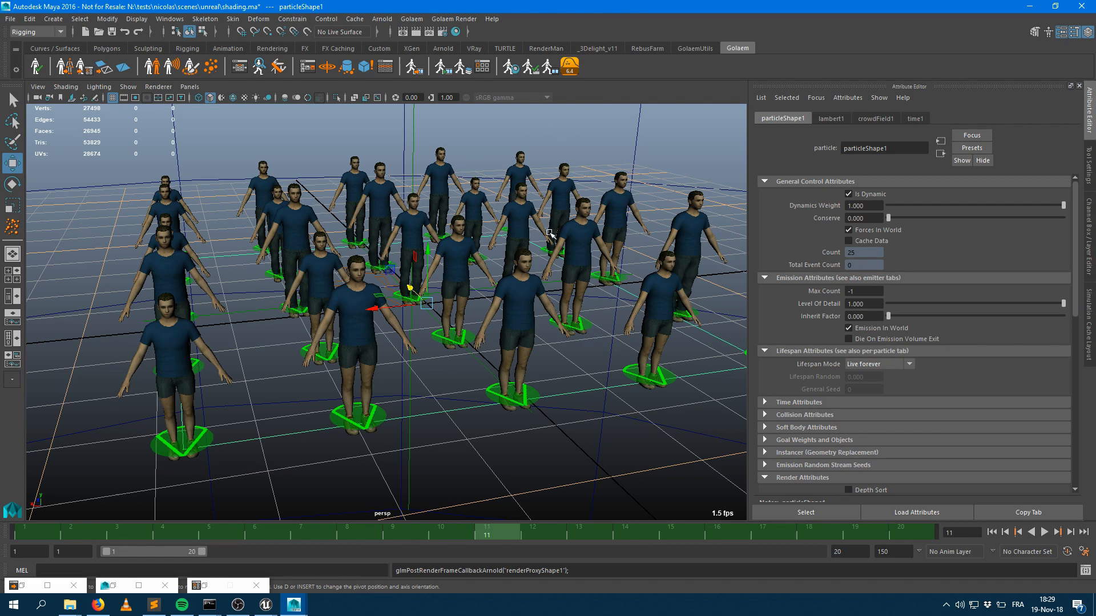
{"action": "mouse_move", "coordinate": [536, 145]}
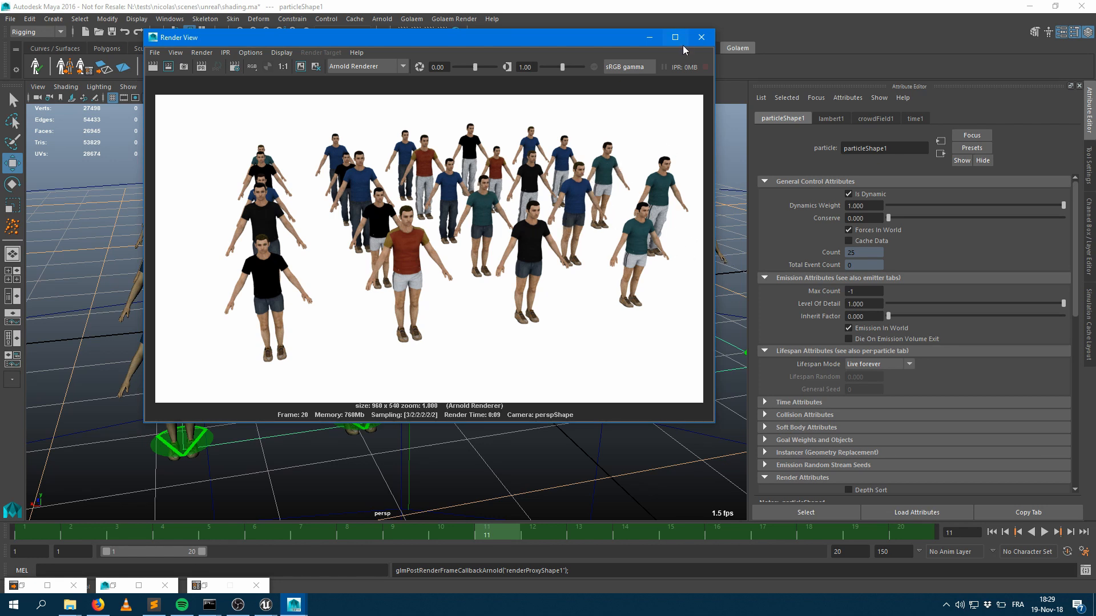
{"action": "left_click", "coordinate": [700, 37]}
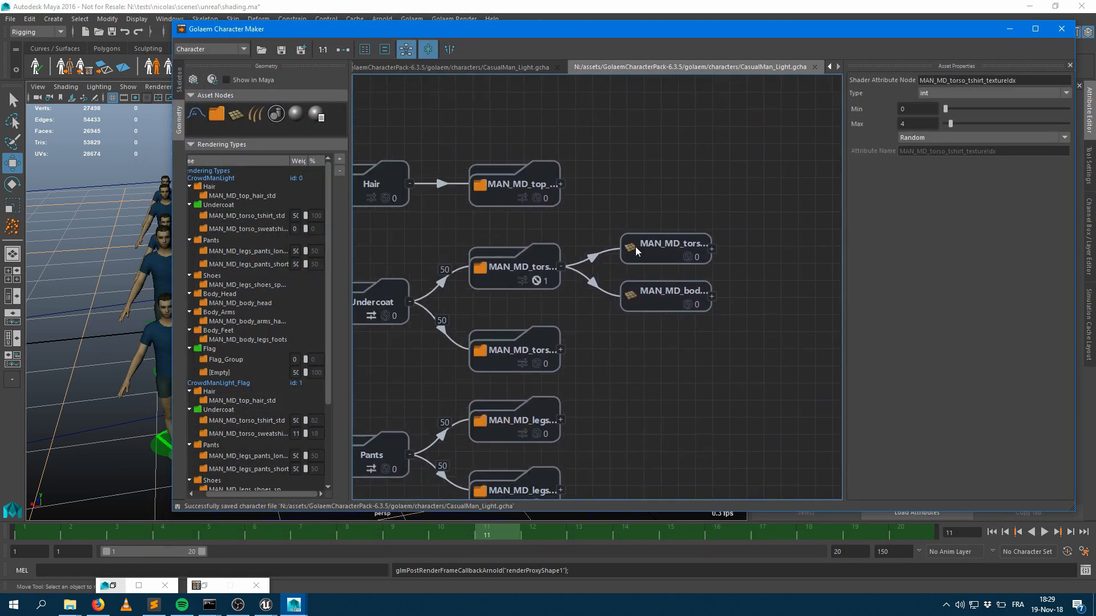
Step: Inspect the torso t-shirt INT texture index attribute, random between 0 and 4
{"action": "left_click", "coordinate": [665, 247]}
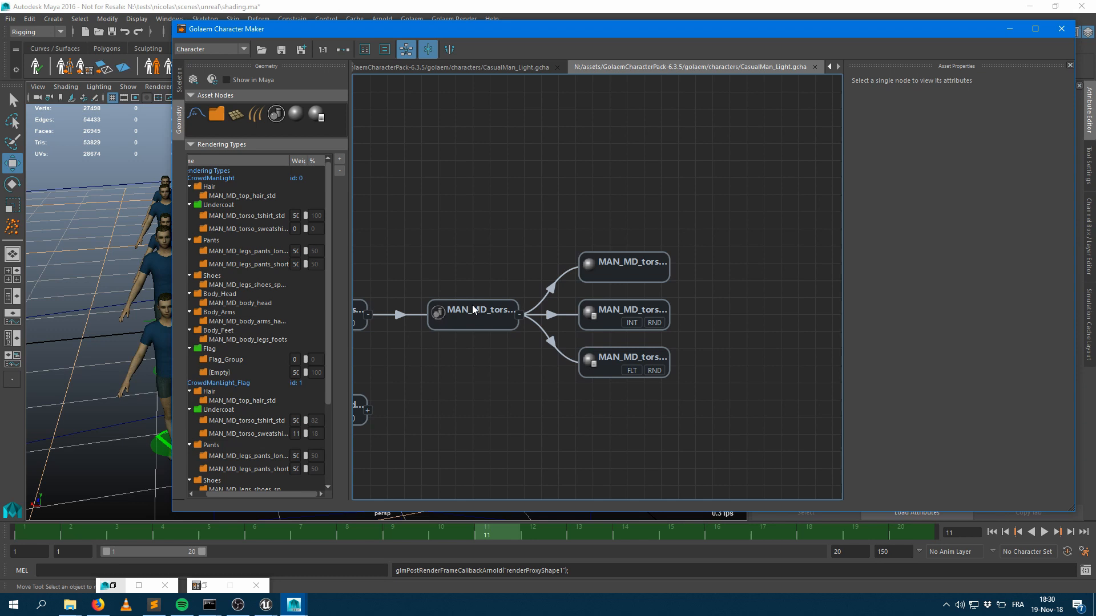
{"action": "left_click", "coordinate": [622, 310]}
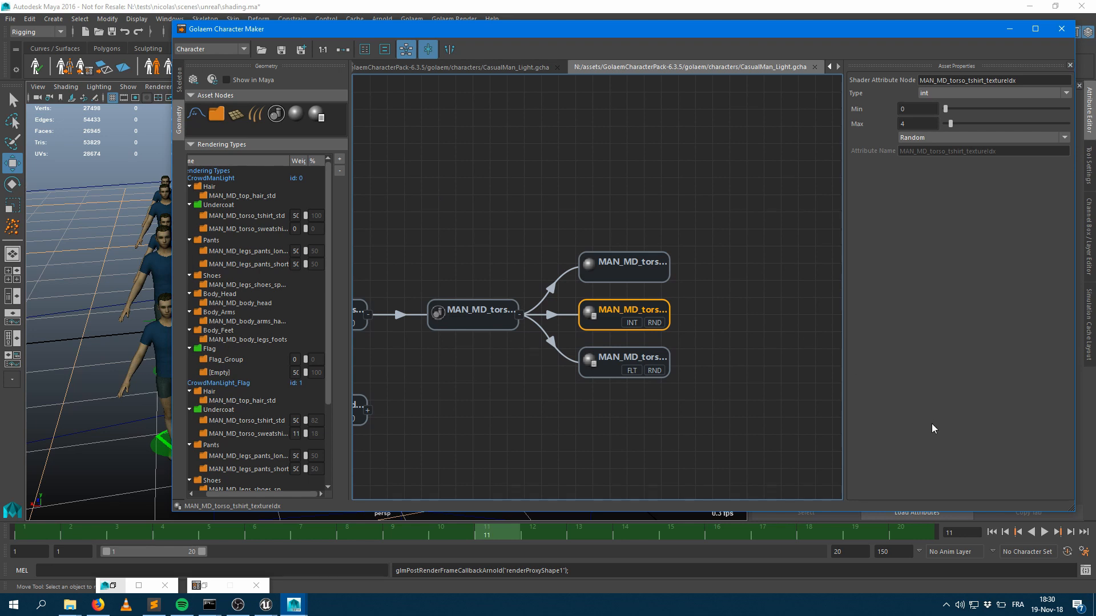
{"action": "mouse_move", "coordinate": [755, 396]}
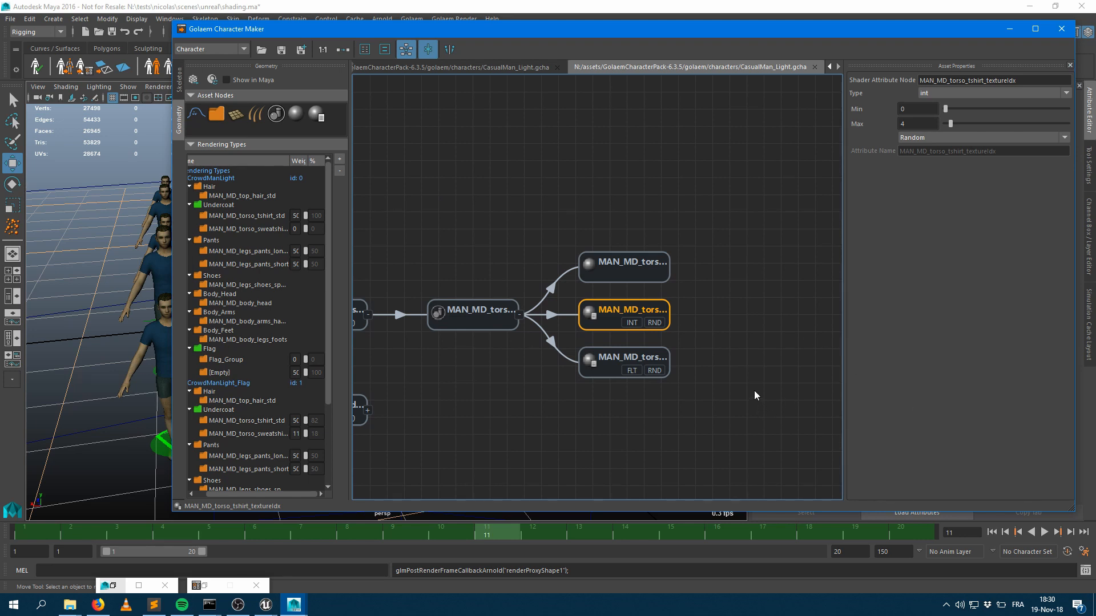
{"action": "mouse_move", "coordinate": [390, 323]}
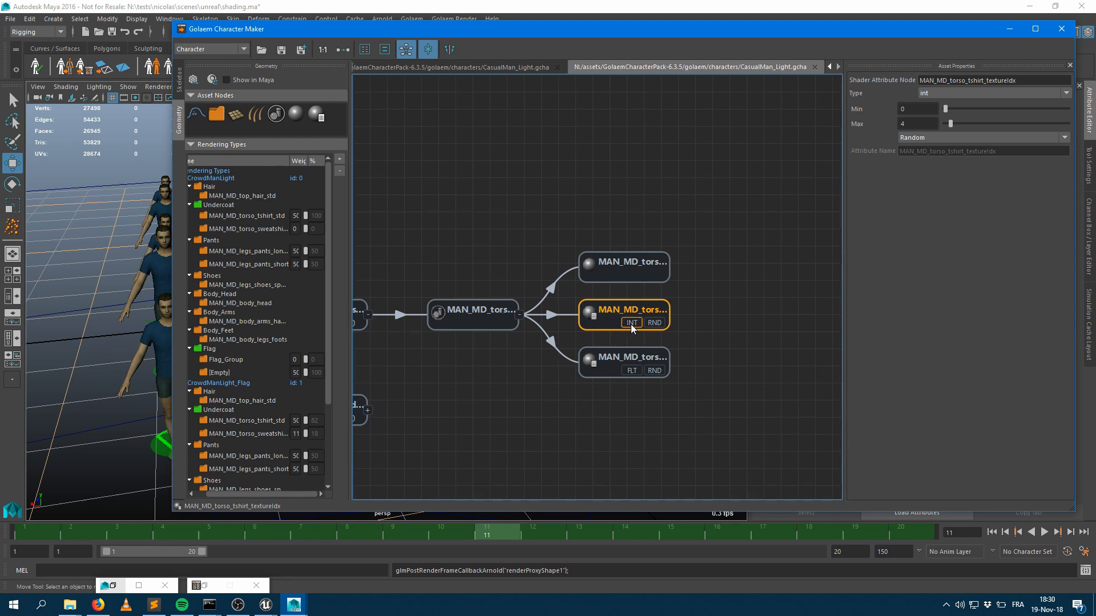
{"action": "mouse_move", "coordinate": [936, 92]}
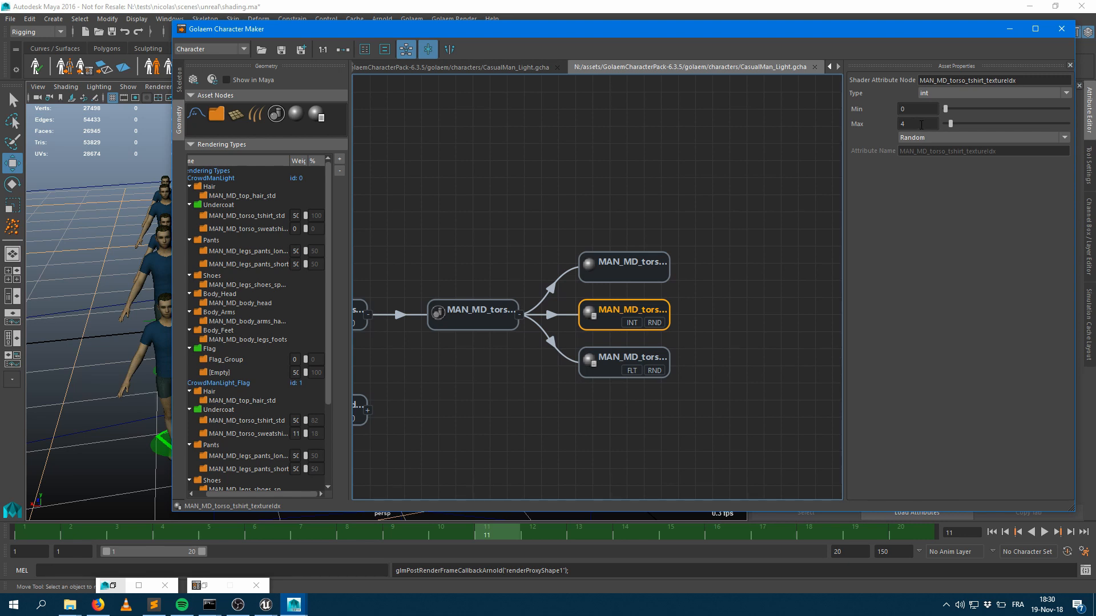
{"action": "mouse_move", "coordinate": [527, 340]}
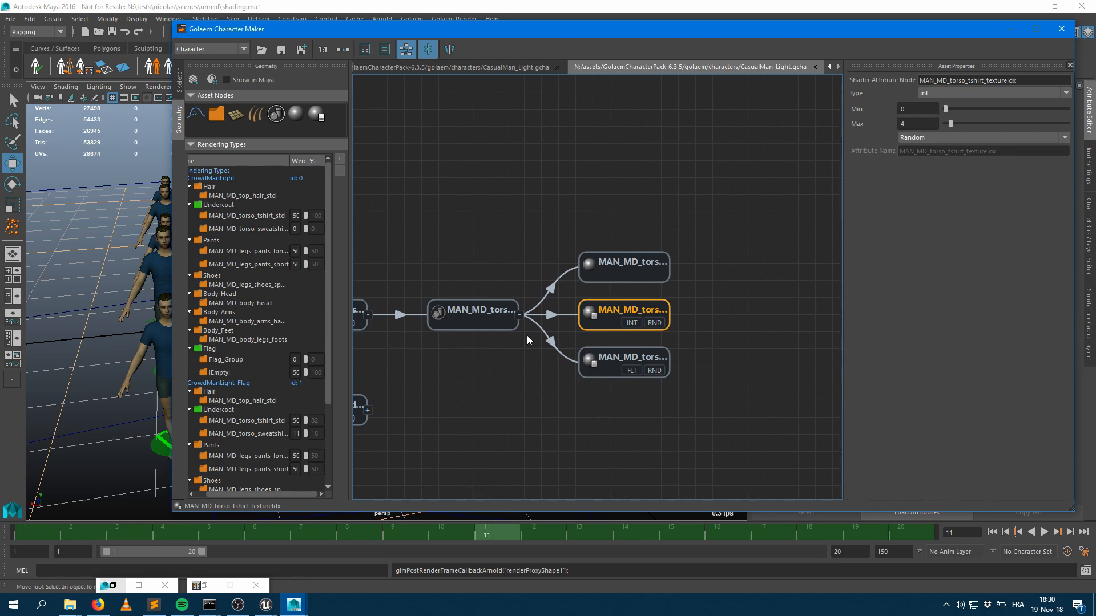
{"action": "mouse_move", "coordinate": [126, 339]}
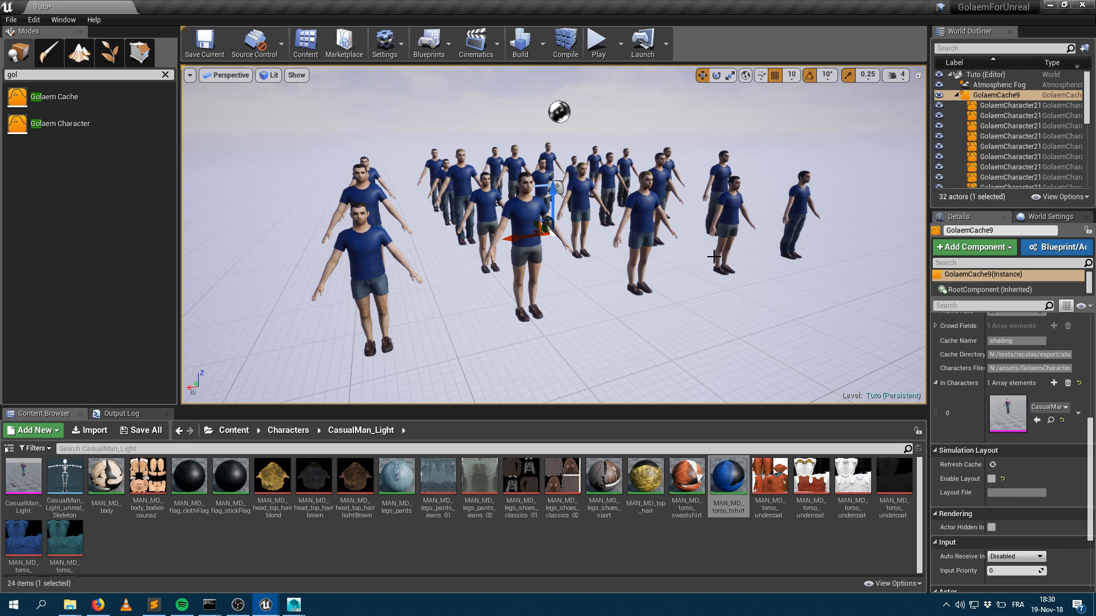
{"action": "mouse_move", "coordinate": [489, 322]}
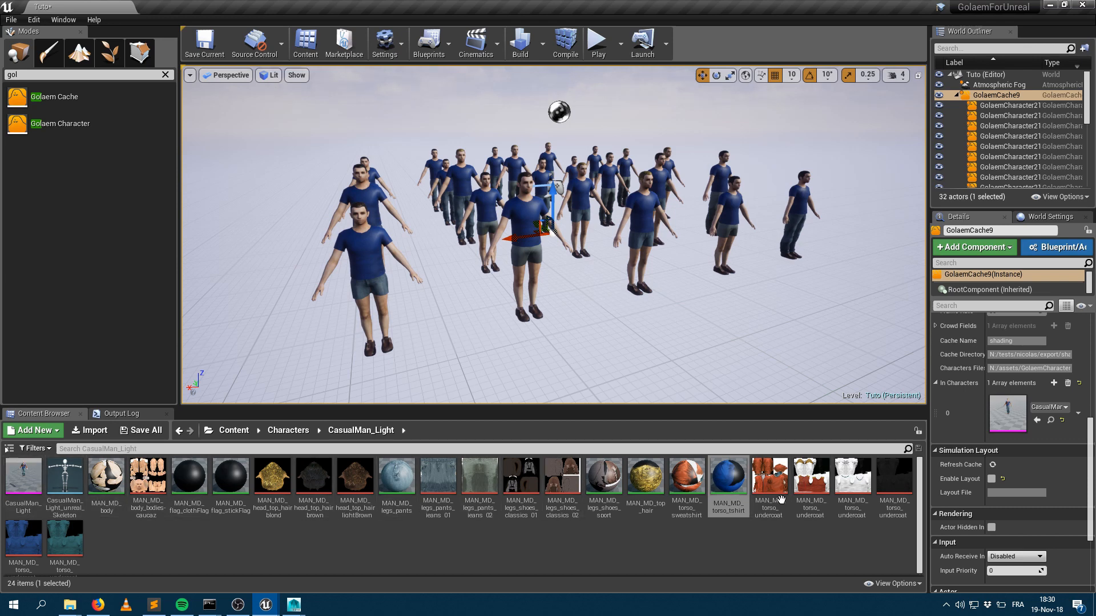
{"action": "mouse_move", "coordinate": [686, 482]}
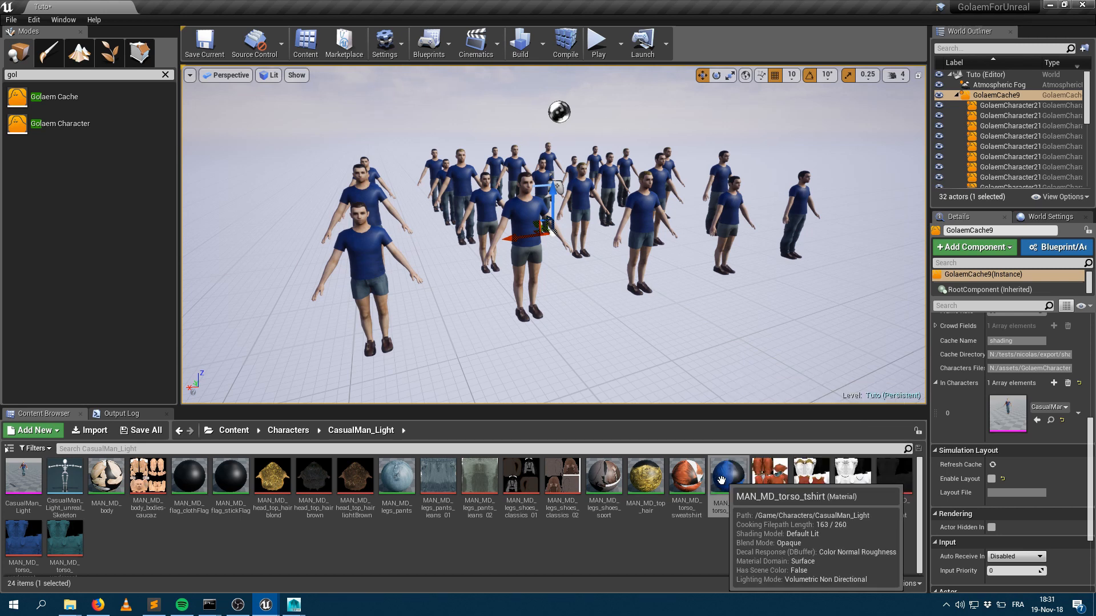
Step: Open MAN_MD_torso_tshirt from the CasualMan_Light folder in the Material Editor
{"action": "double_click", "coordinate": [728, 472]}
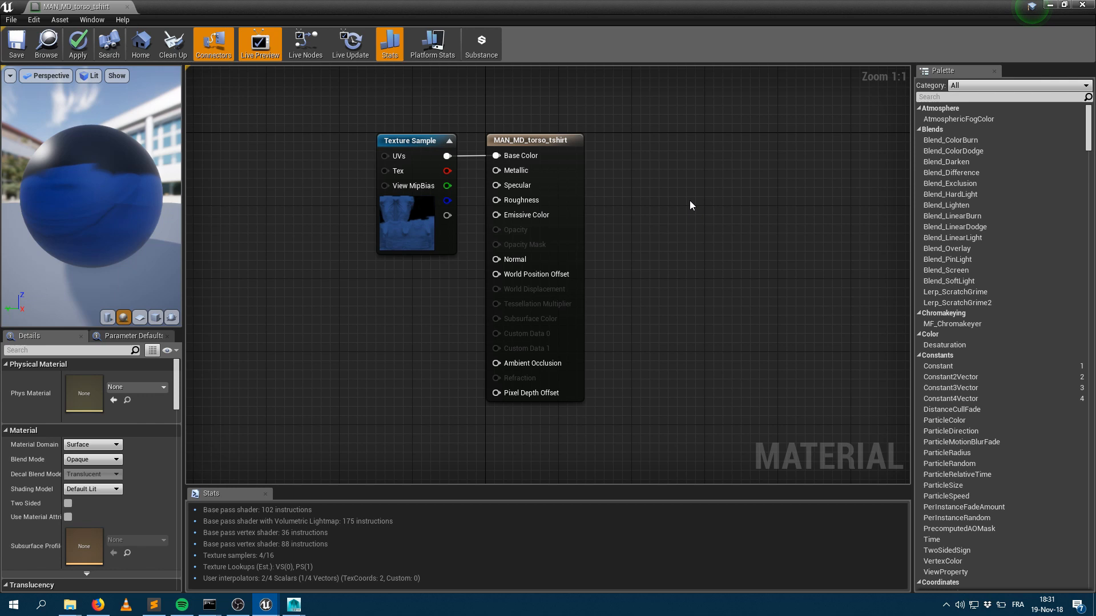
{"action": "mouse_move", "coordinate": [536, 139]}
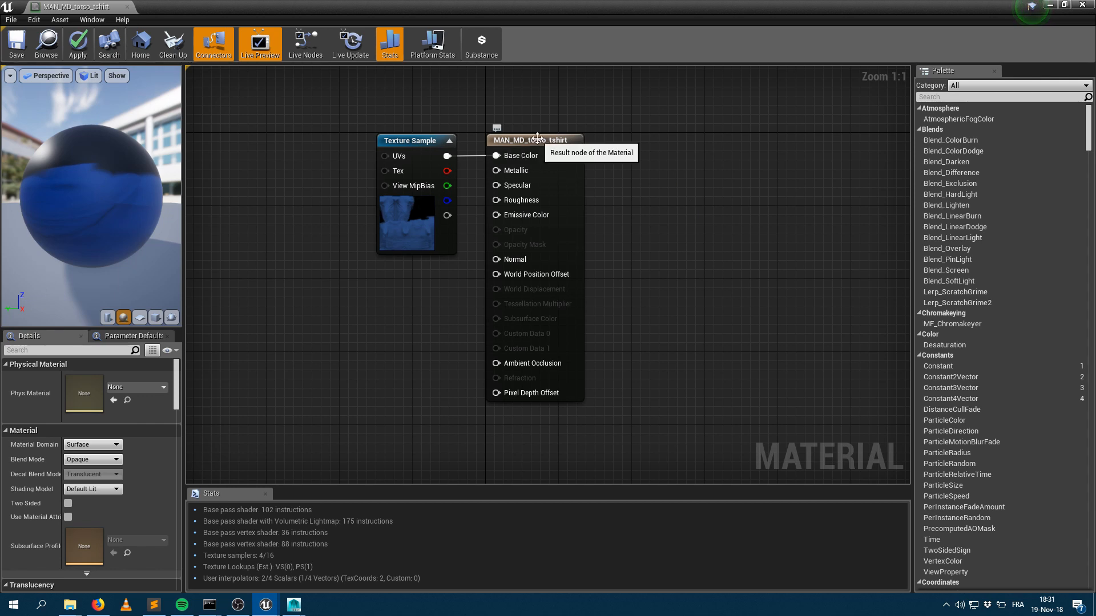
Step: Shift the result node right and select the blue t-shirt Texture Sample for duplication
{"action": "left_click_drag", "start_coordinate": [535, 140], "coordinate": [616, 131]}
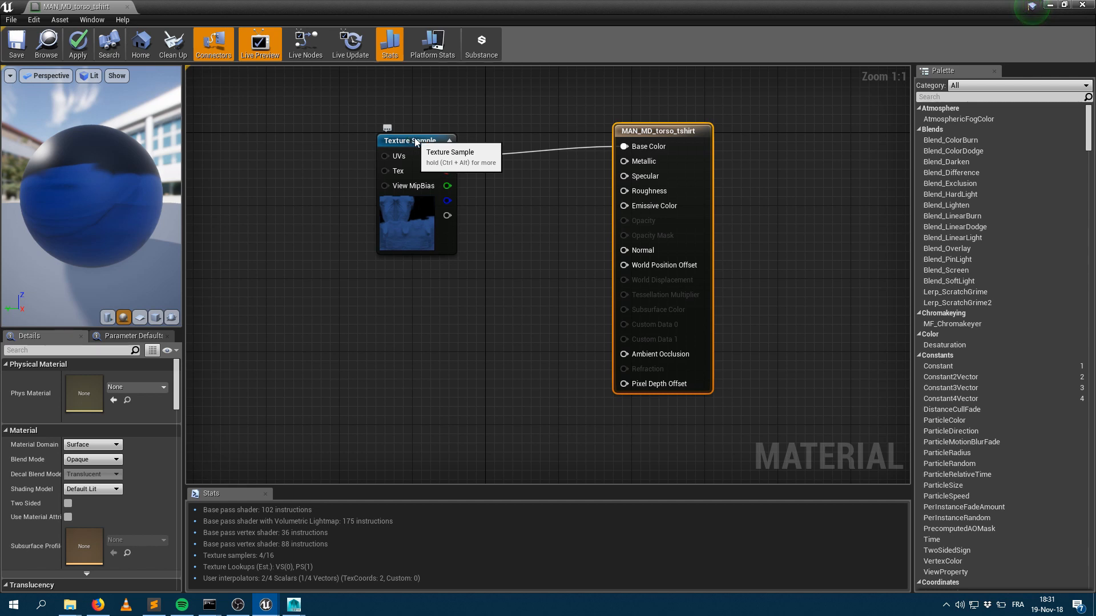
{"action": "left_click", "coordinate": [417, 139]}
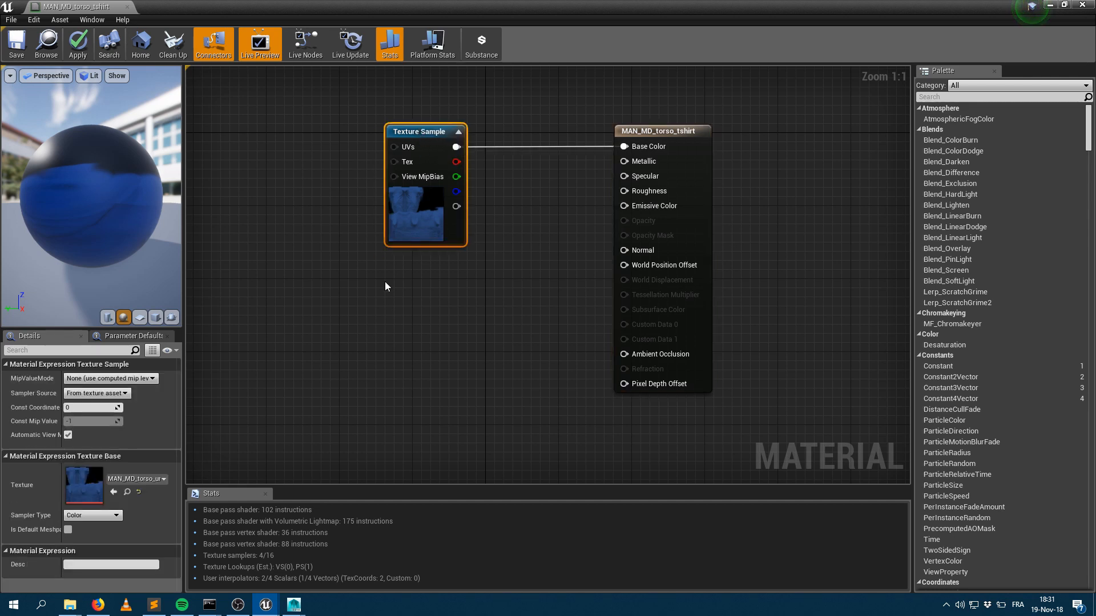
{"action": "mouse_move", "coordinate": [479, 324]}
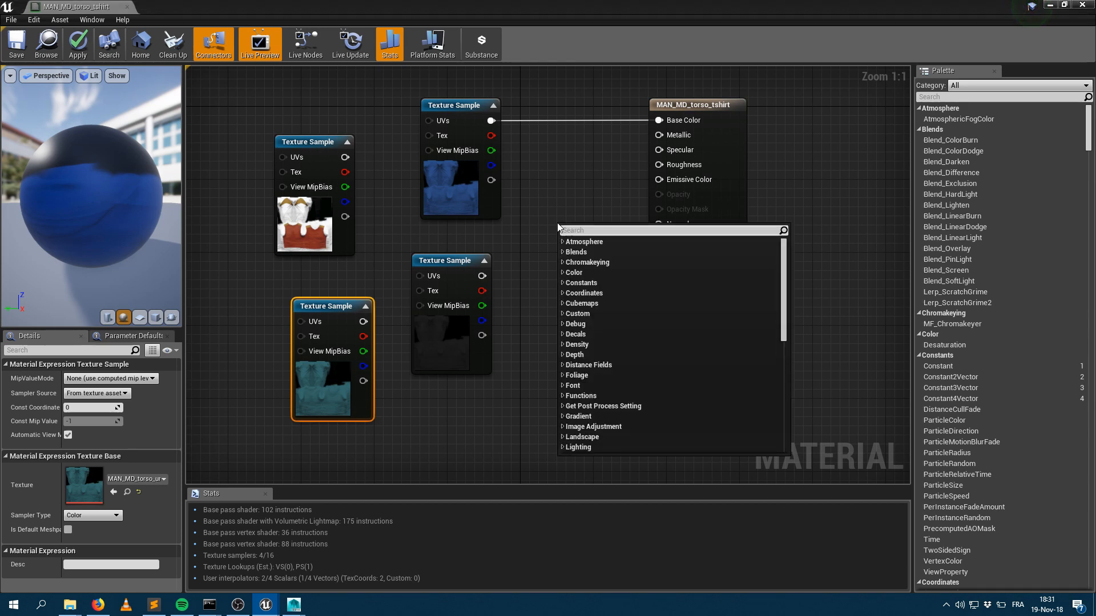
Step: Add a GolaemSwitchShader node via 'switch' search and place it beside the texture samples
{"action": "type", "text": "sw"}
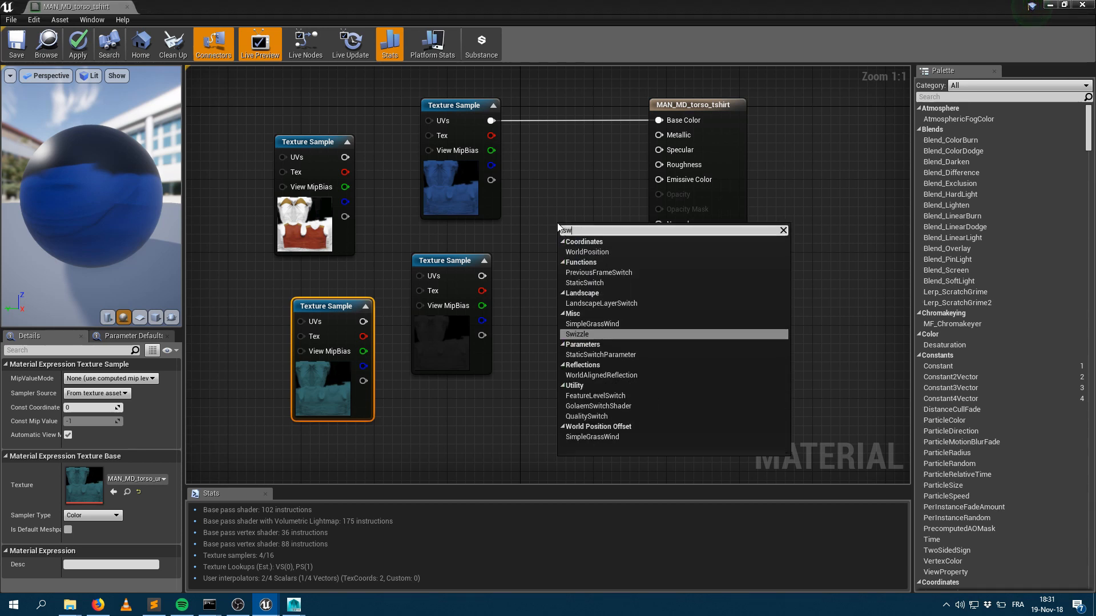
{"action": "type", "text": "switch"}
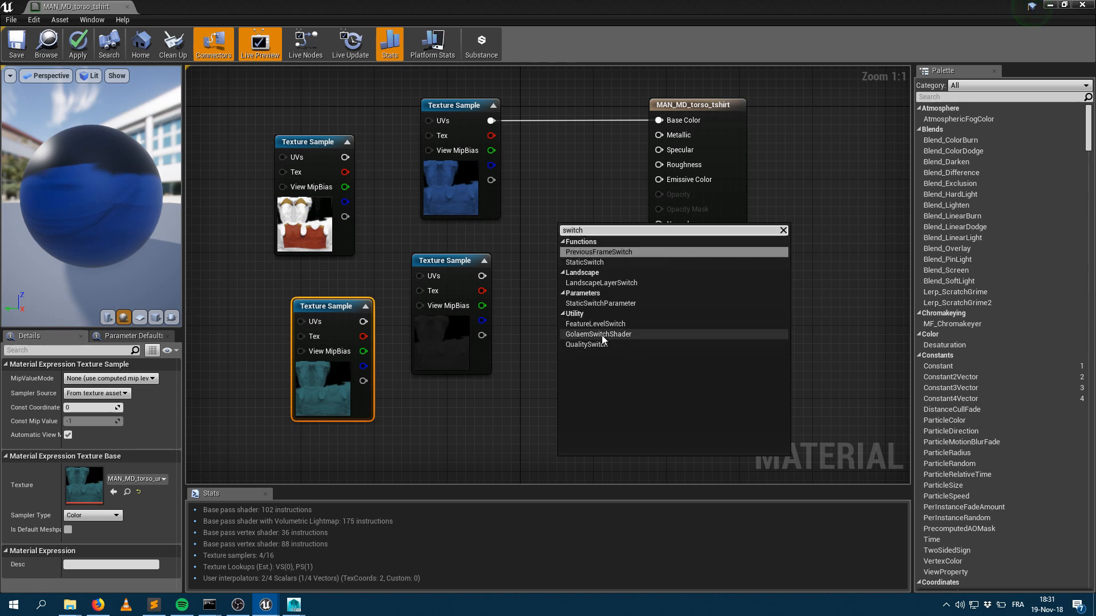
{"action": "left_click", "coordinate": [597, 334]}
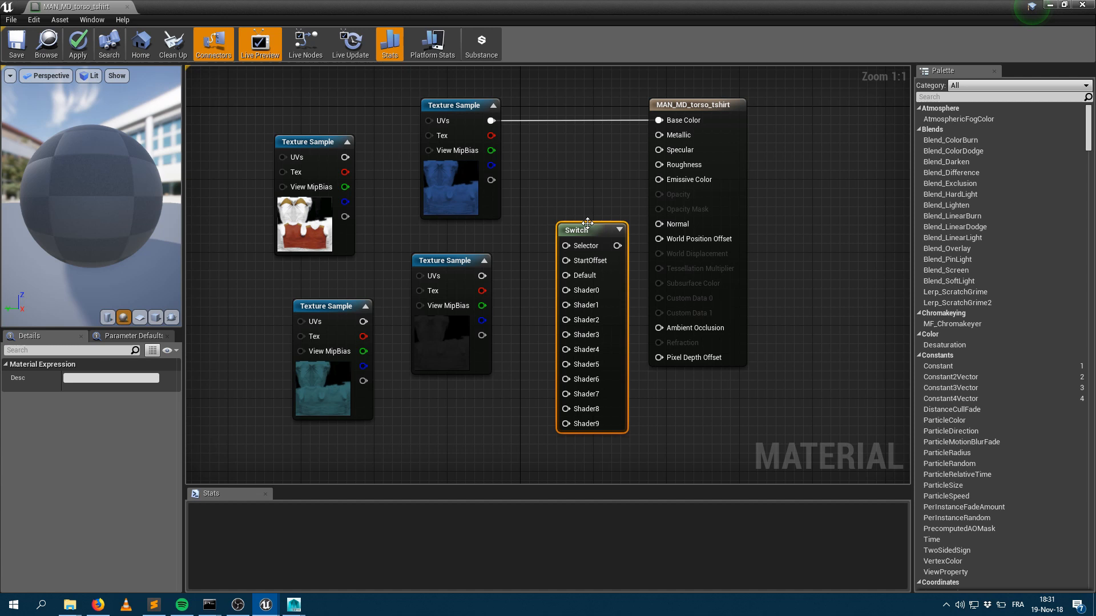
{"action": "left_click_drag", "start_coordinate": [589, 229], "coordinate": [568, 178]}
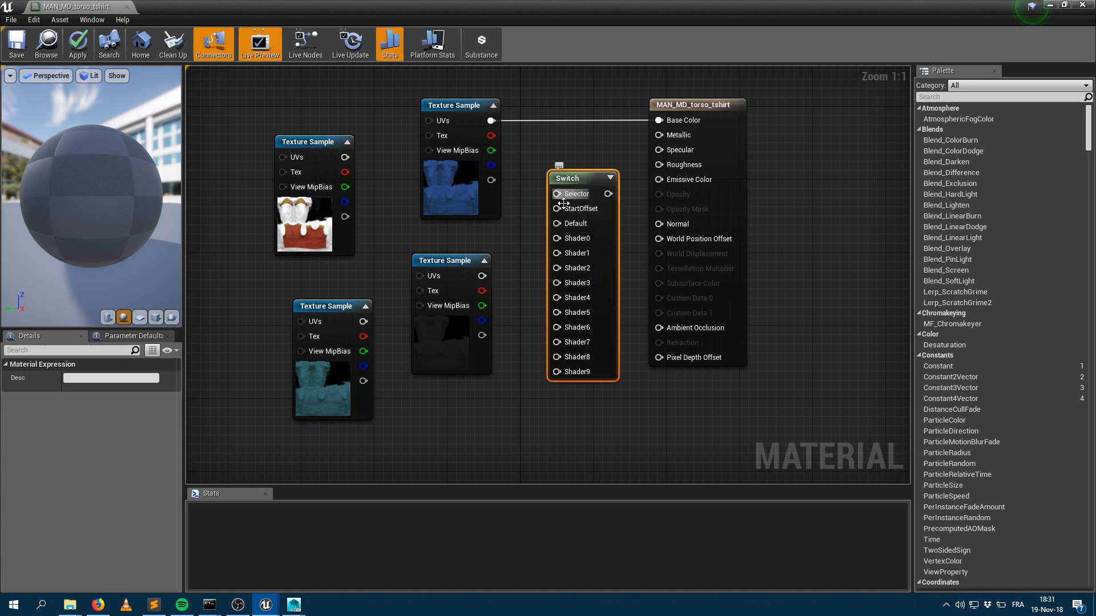
{"action": "mouse_move", "coordinate": [565, 92]}
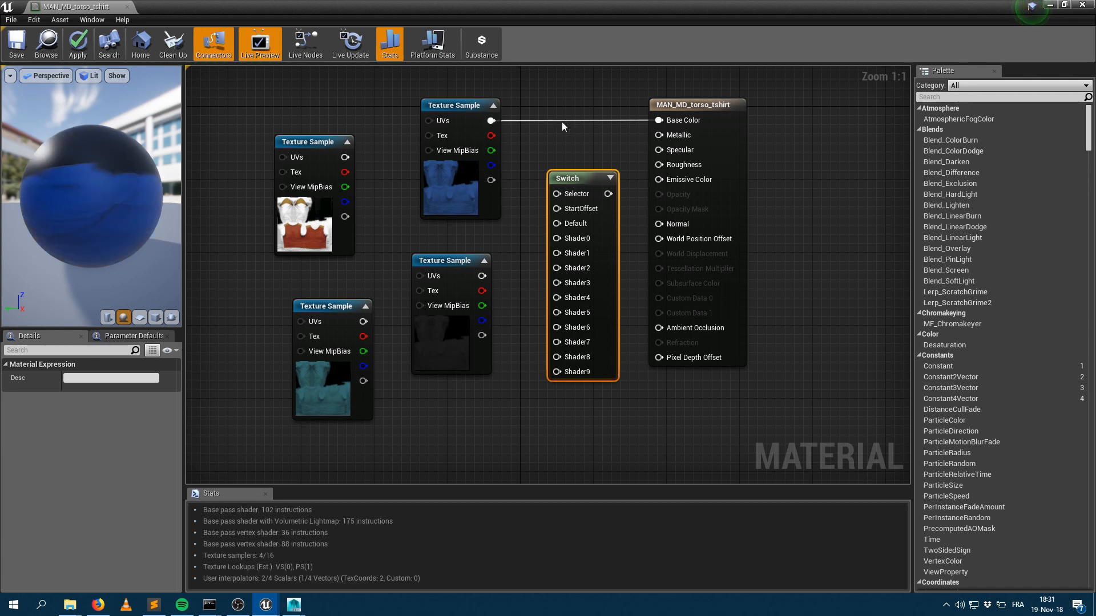
Step: Wire the Switch output into Base Color and move the result node further right
{"action": "left_click_drag", "start_coordinate": [612, 194], "coordinate": [655, 164]}
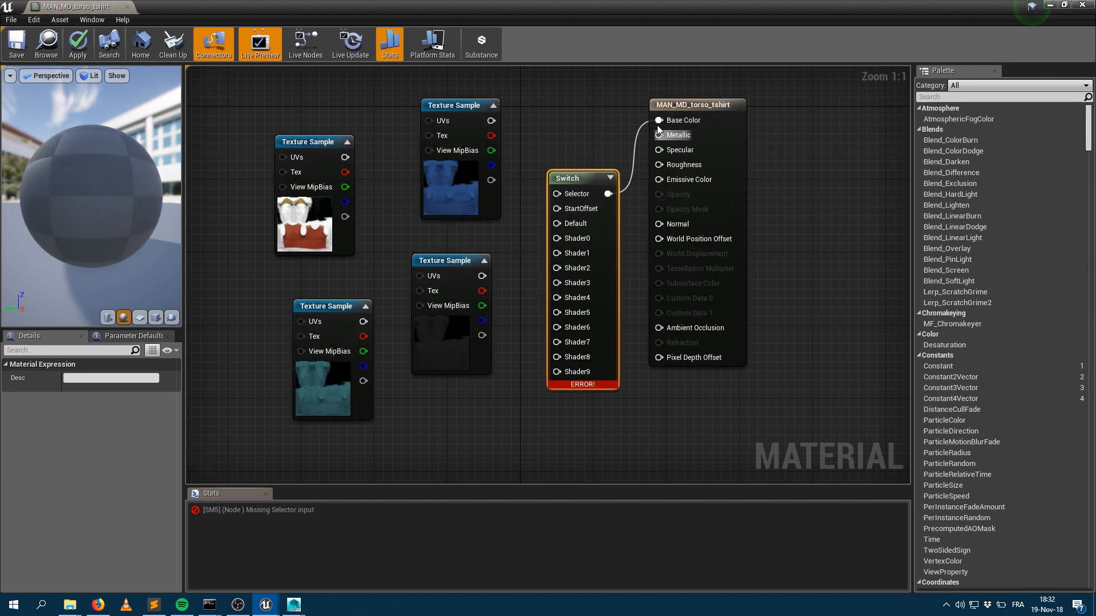
{"action": "mouse_move", "coordinate": [718, 107]}
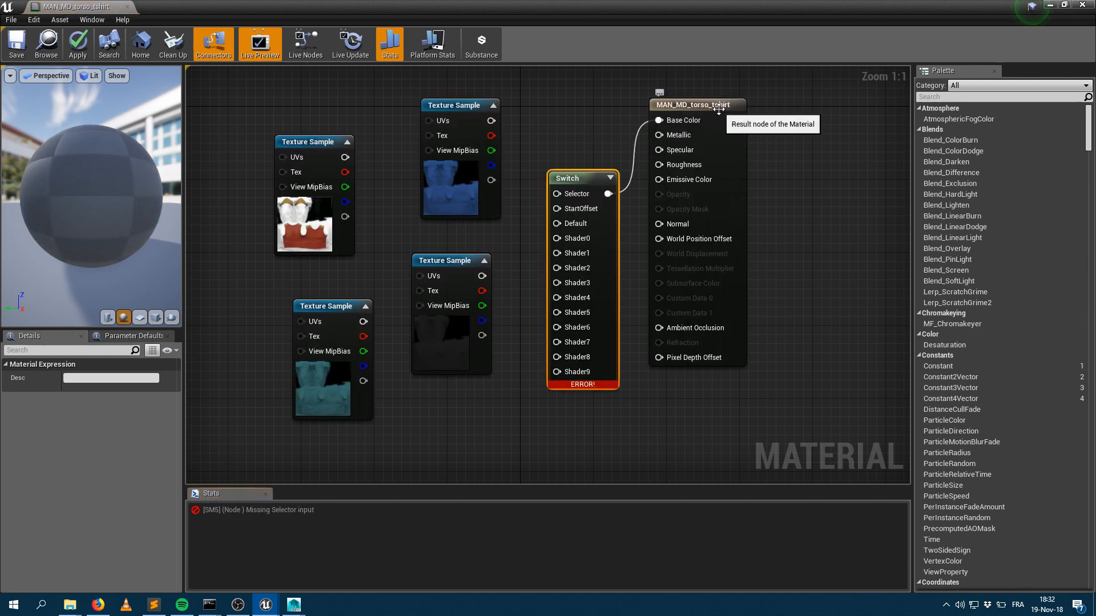
{"action": "left_click", "coordinate": [695, 105]}
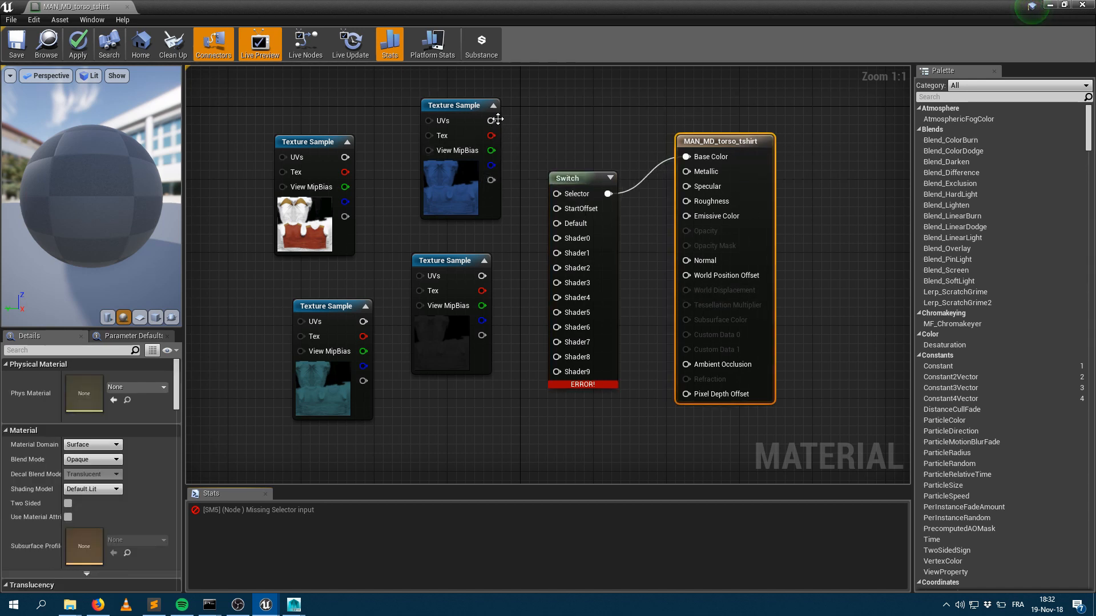
{"action": "left_click_drag", "start_coordinate": [494, 119], "coordinate": [559, 247]}
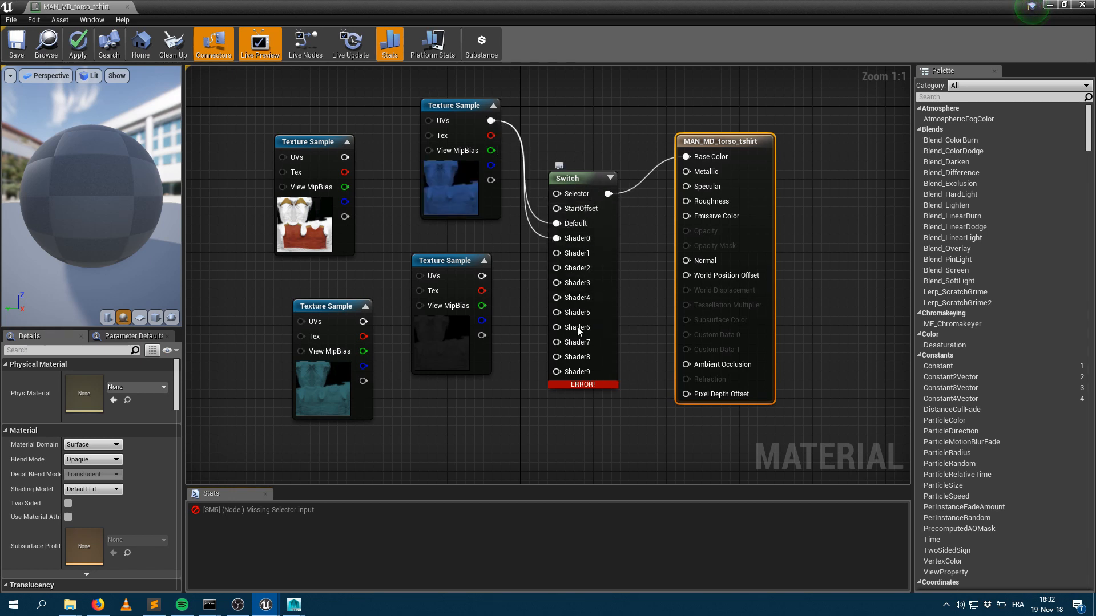
{"action": "mouse_move", "coordinate": [480, 275]}
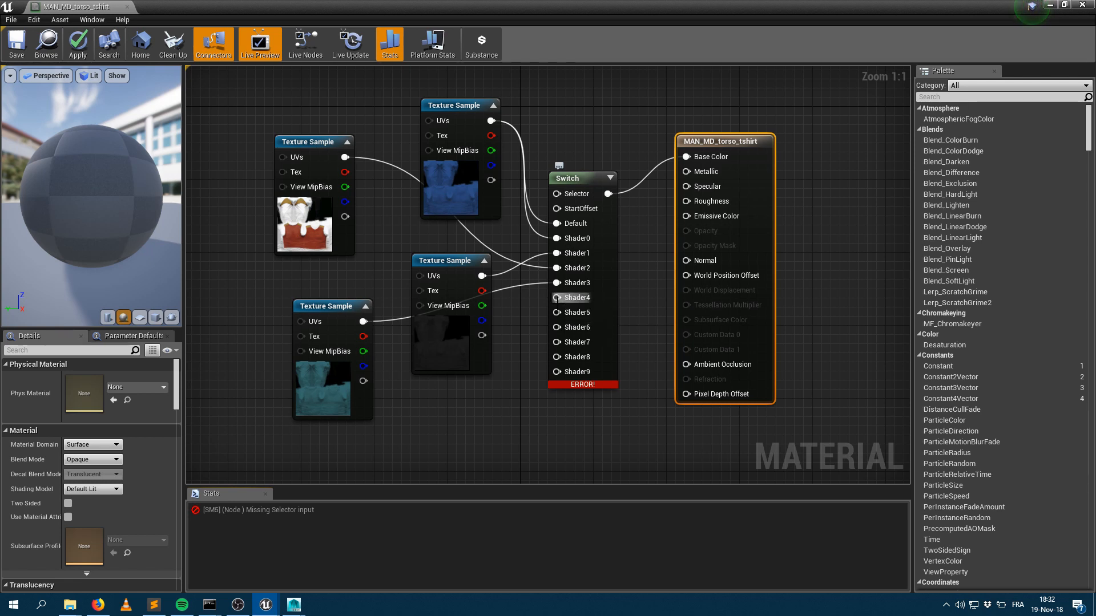
{"action": "mouse_move", "coordinate": [560, 296]}
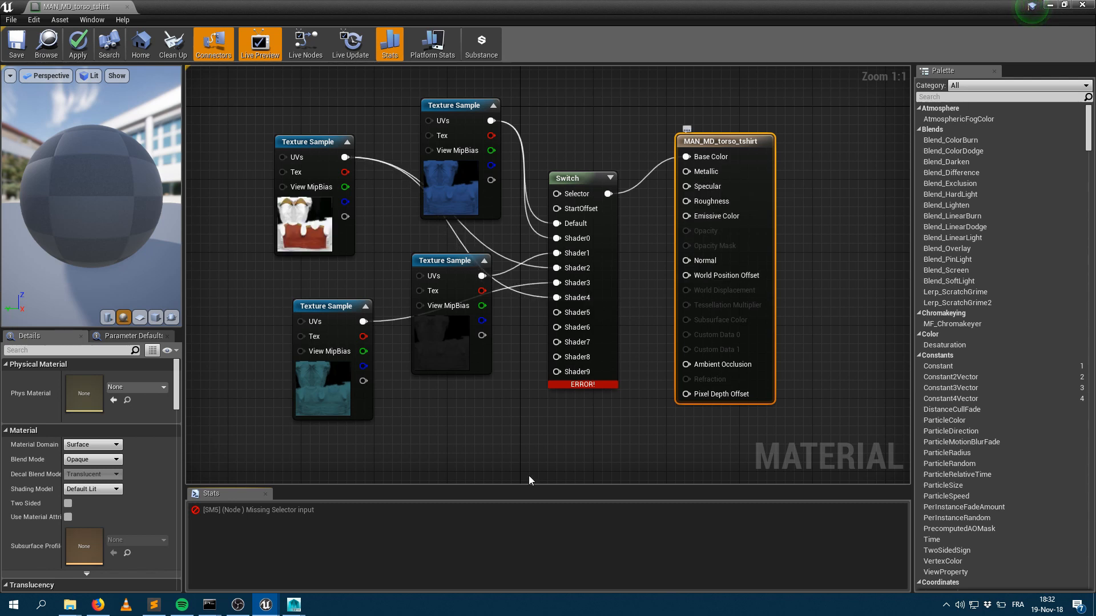
{"action": "mouse_move", "coordinate": [578, 385]}
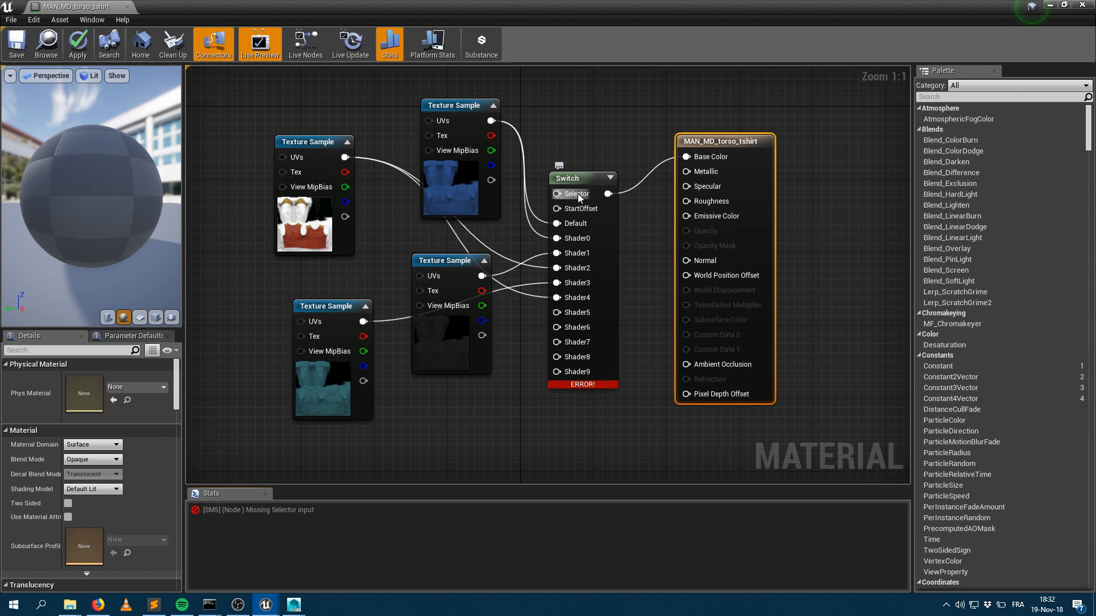
{"action": "mouse_move", "coordinate": [540, 272]}
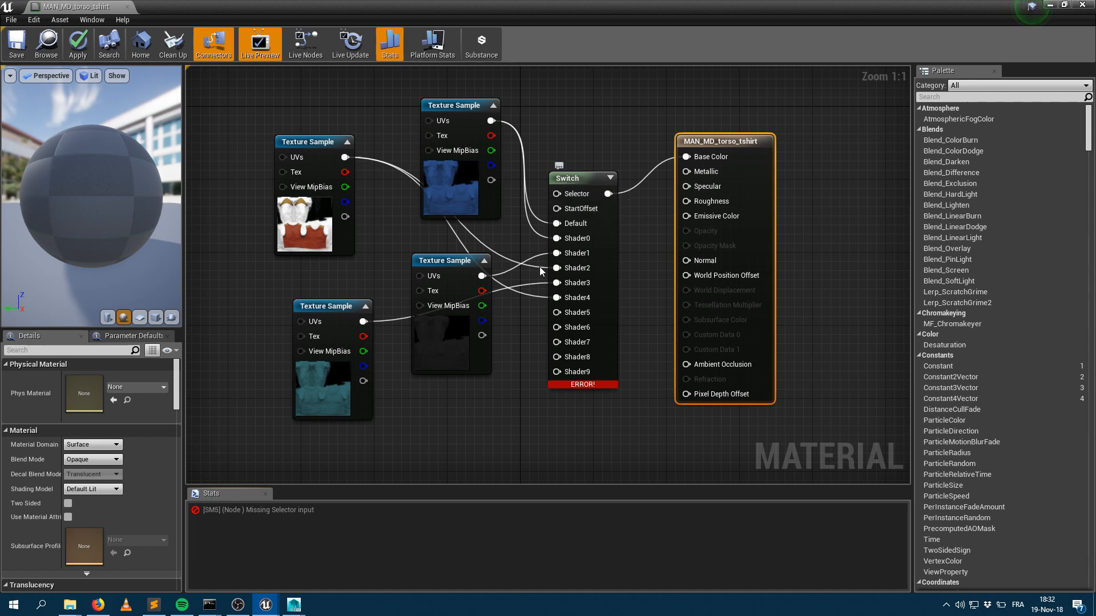
{"action": "mouse_move", "coordinate": [566, 108]}
{"action": "type", "text": "float"}
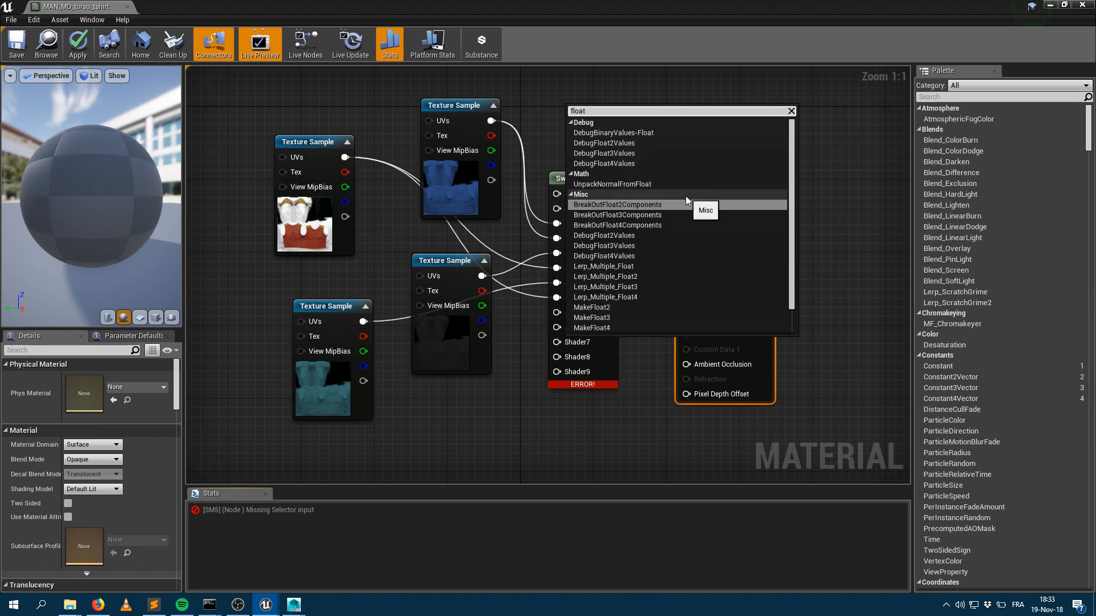
Step: Drive Selector with a ScalarParameter named MAN_MD_torso_tshirt_TextureIdx and save the material
{"action": "scroll", "scroll_direction": "down", "scroll_amount": 3}
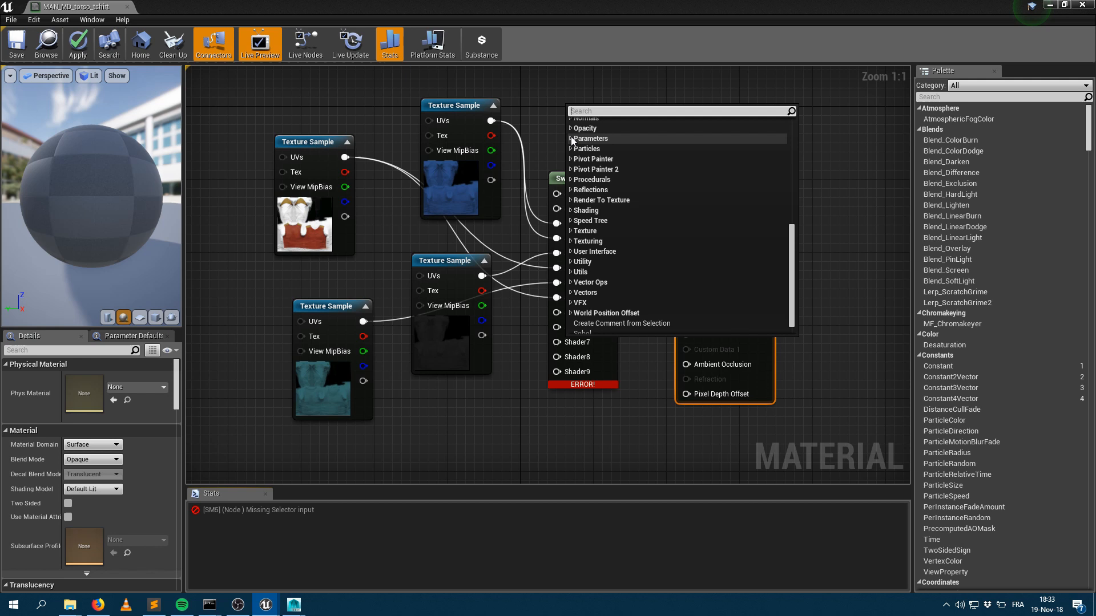
{"action": "left_click", "coordinate": [572, 138]}
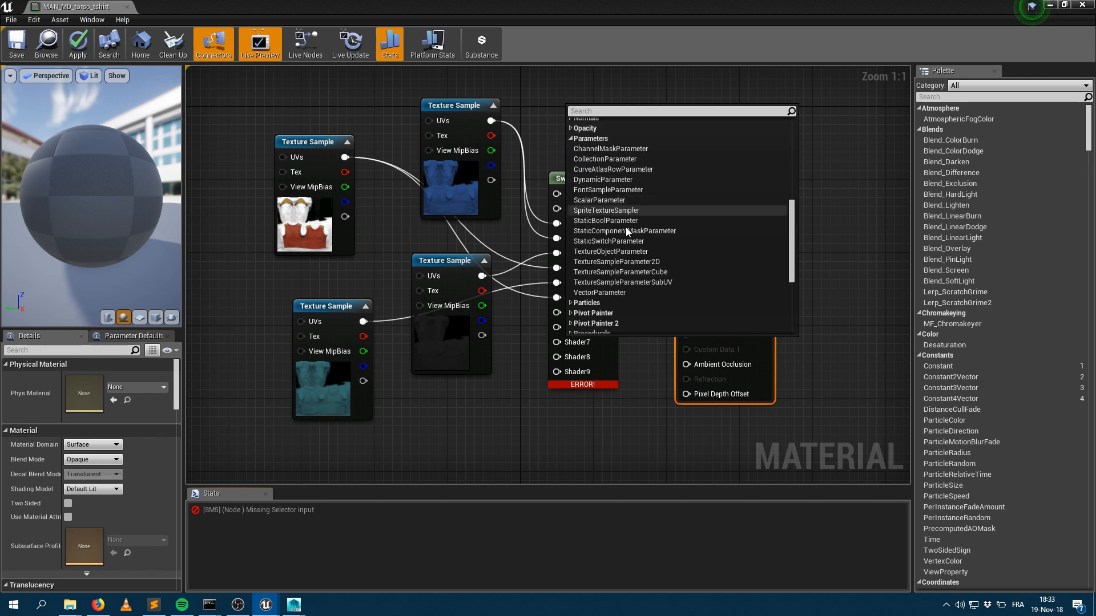
{"action": "mouse_move", "coordinate": [618, 241]}
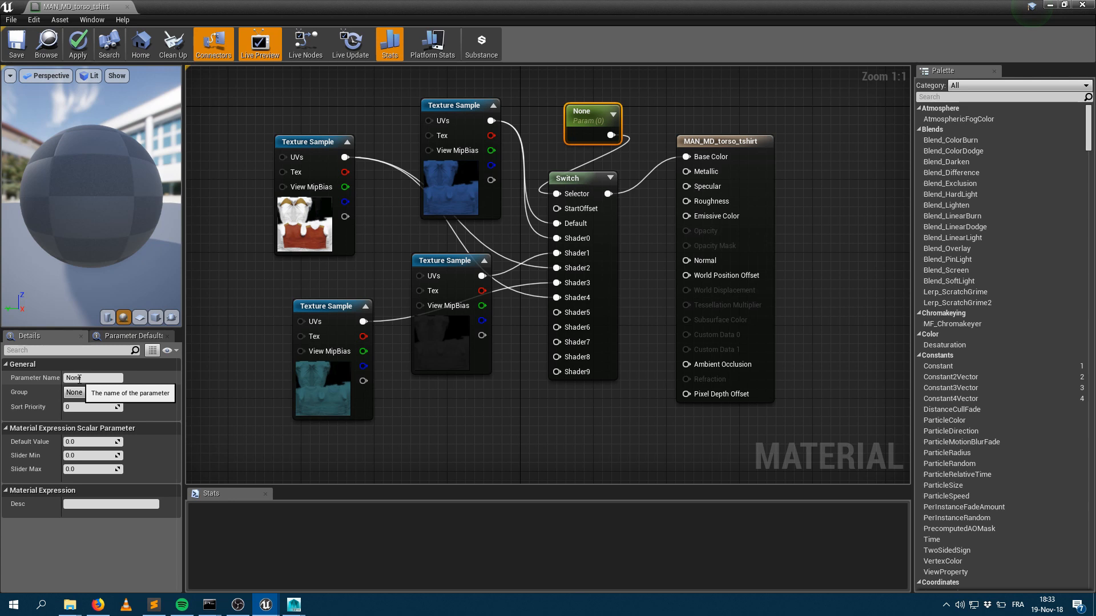
{"action": "type", "text": "MAN_MD_torso_tshirt_TextureIdx"}
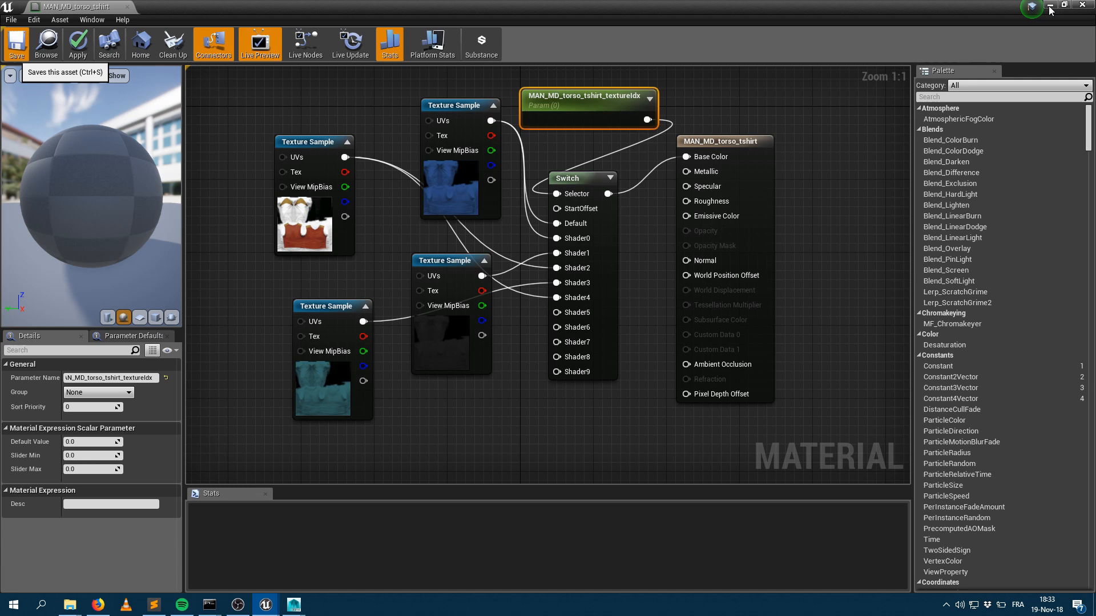
{"action": "left_click", "coordinate": [77, 43]}
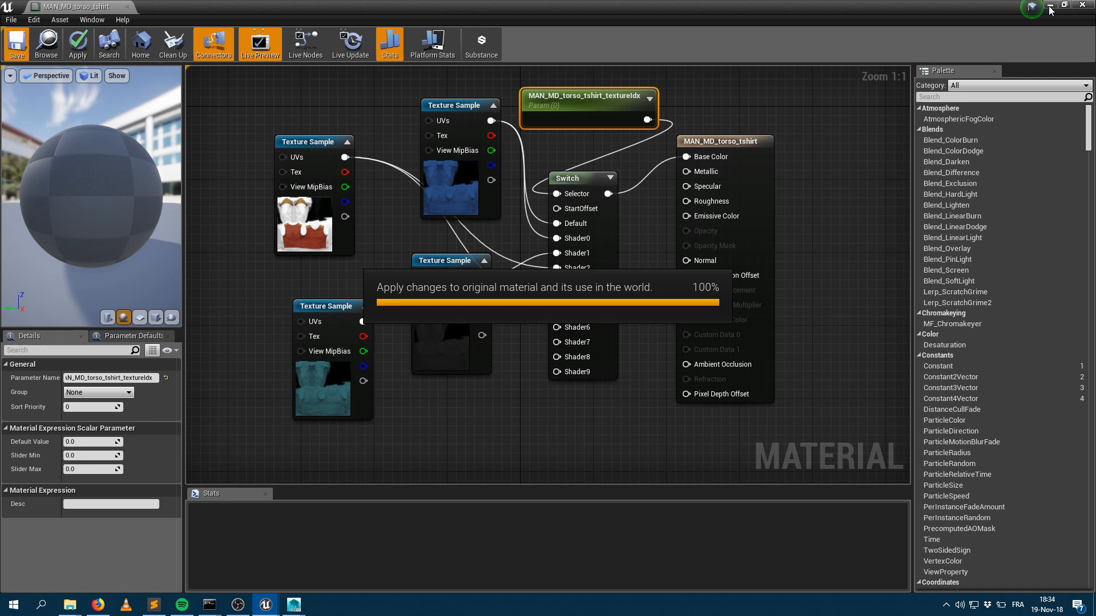